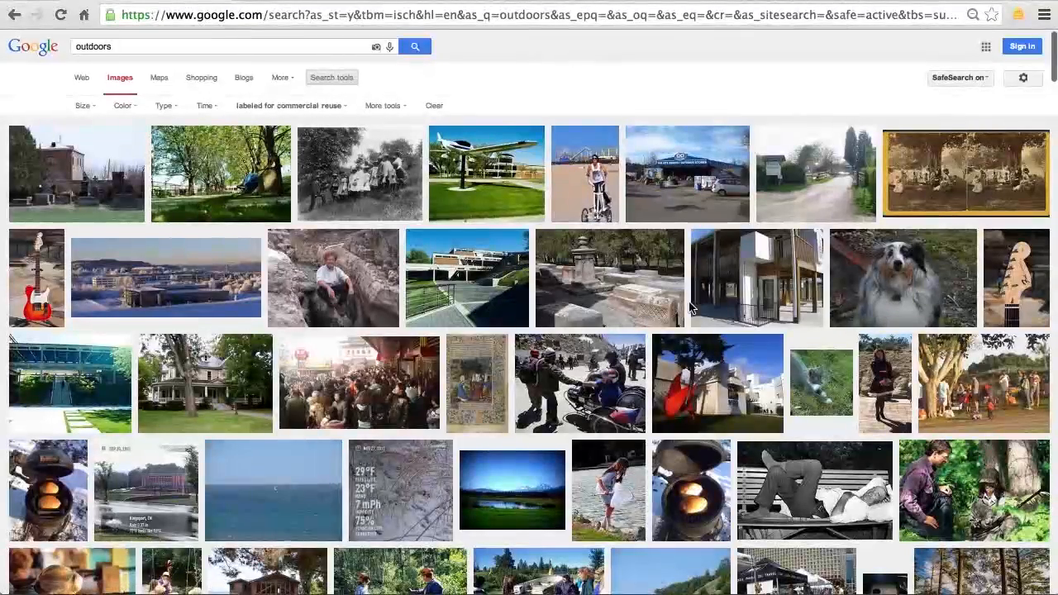
Scroll down through the demo while the random colour grid sorts into smooth gradients
scroll(down, 3)
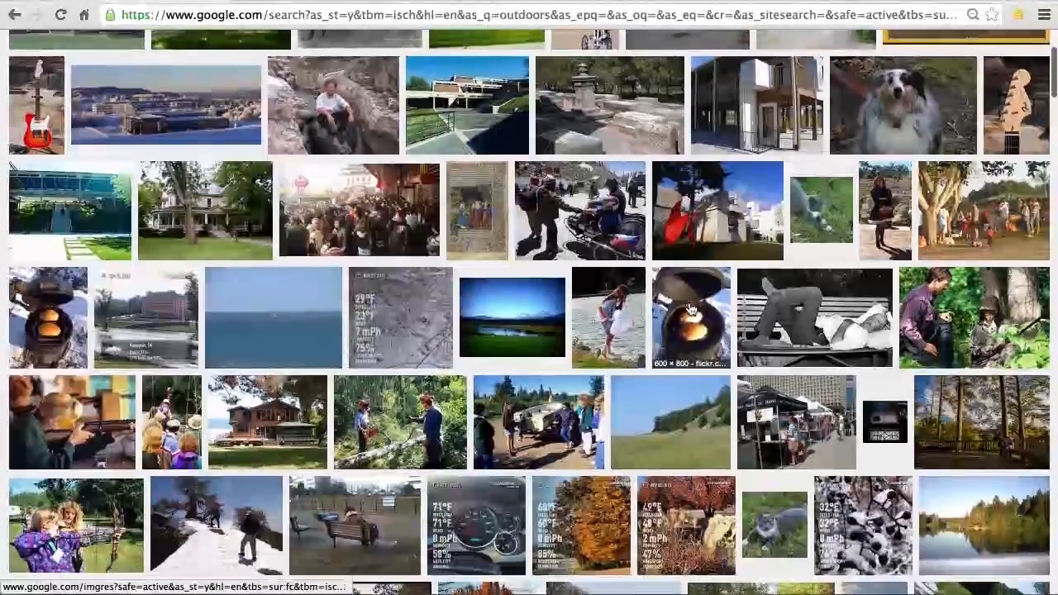
scroll(down, 3)
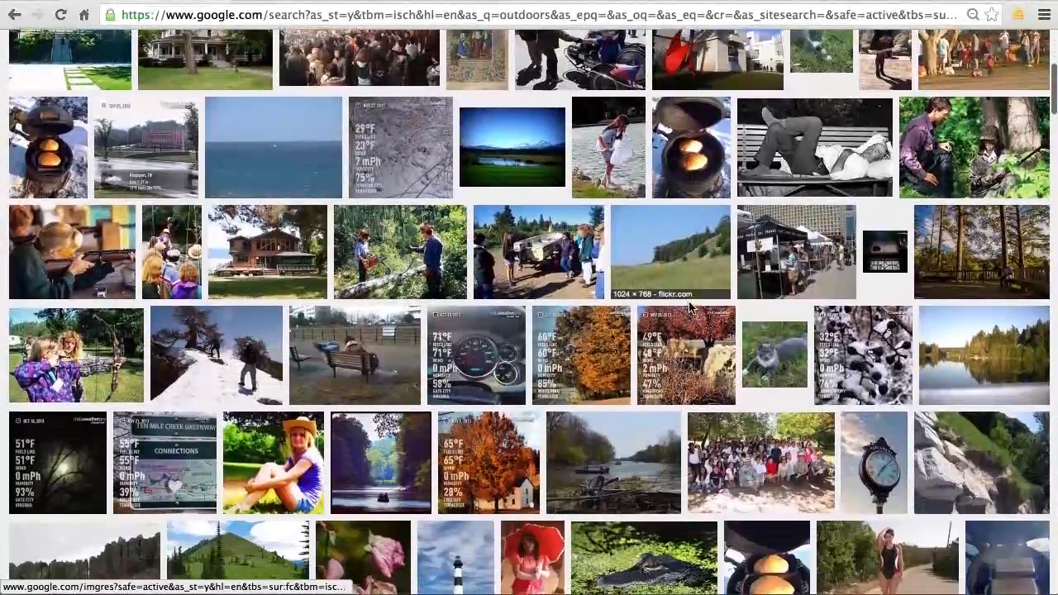
scroll(down, 3)
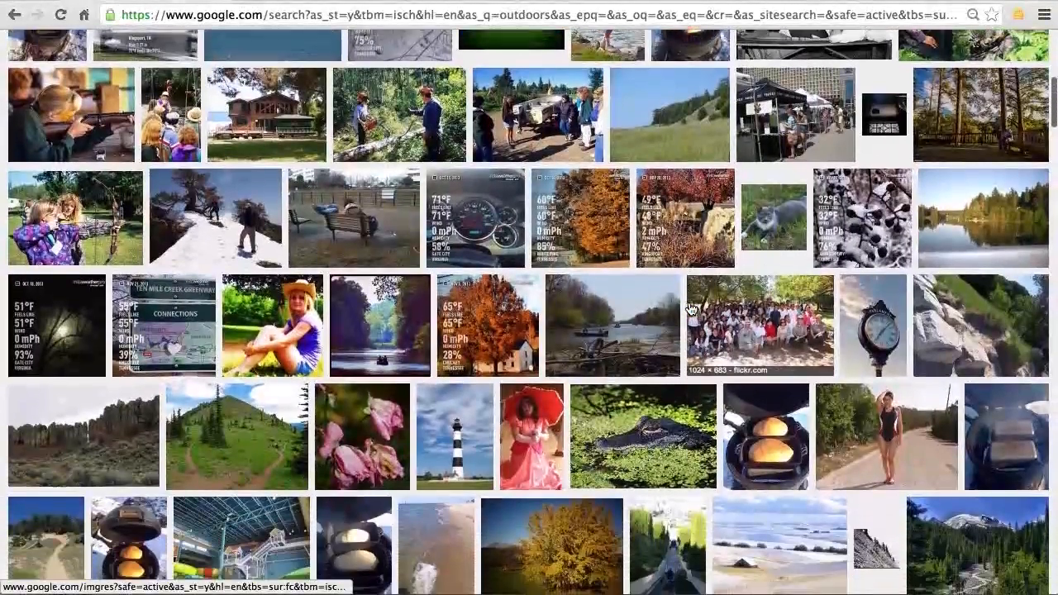
scroll(down, 3)
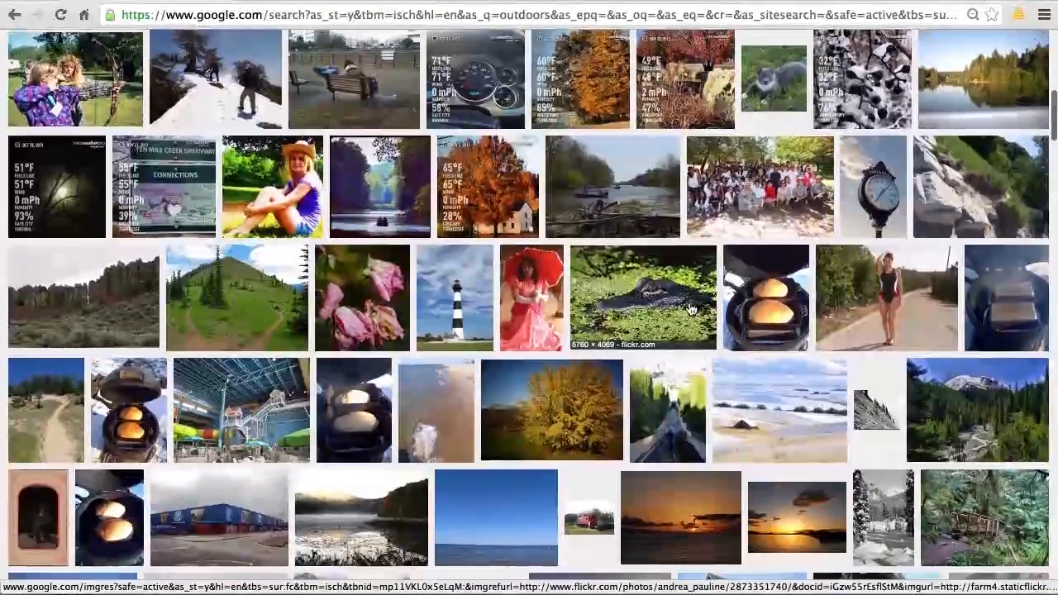
scroll(down, 3)
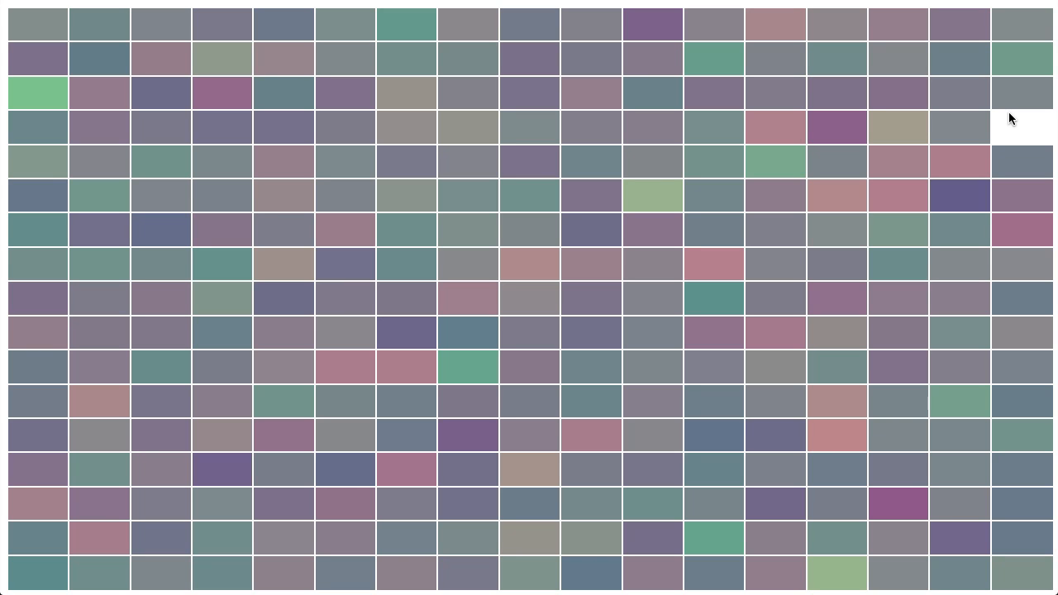
mouse_move(958, 162)
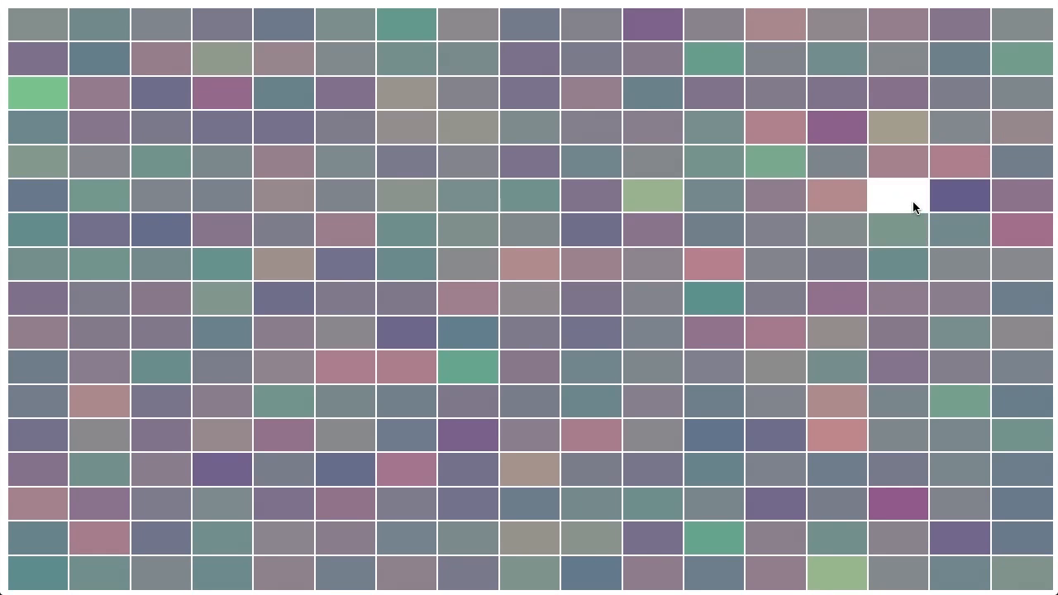
mouse_move(836, 195)
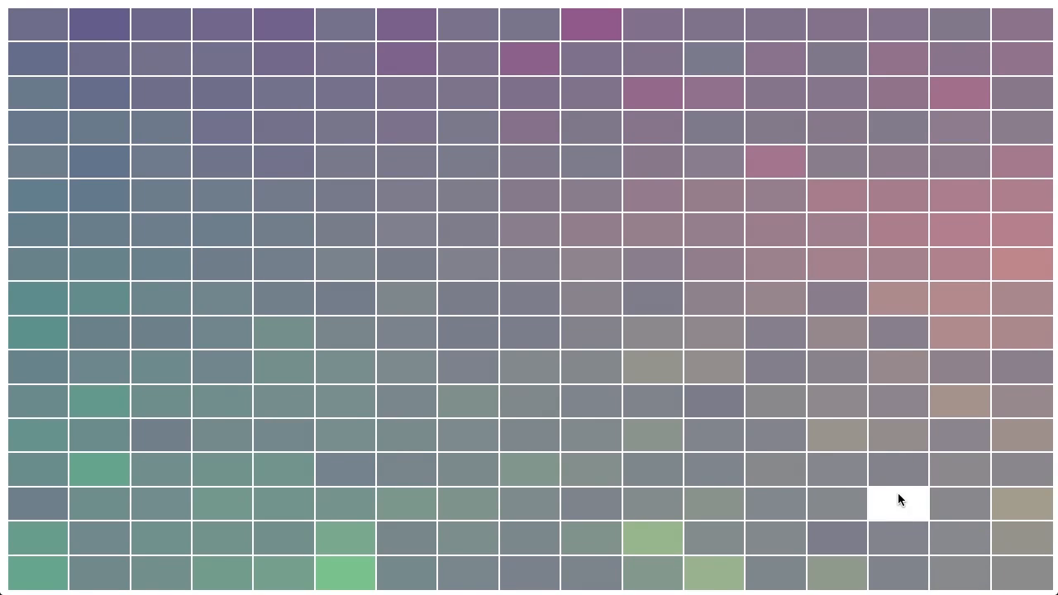
mouse_move(836, 572)
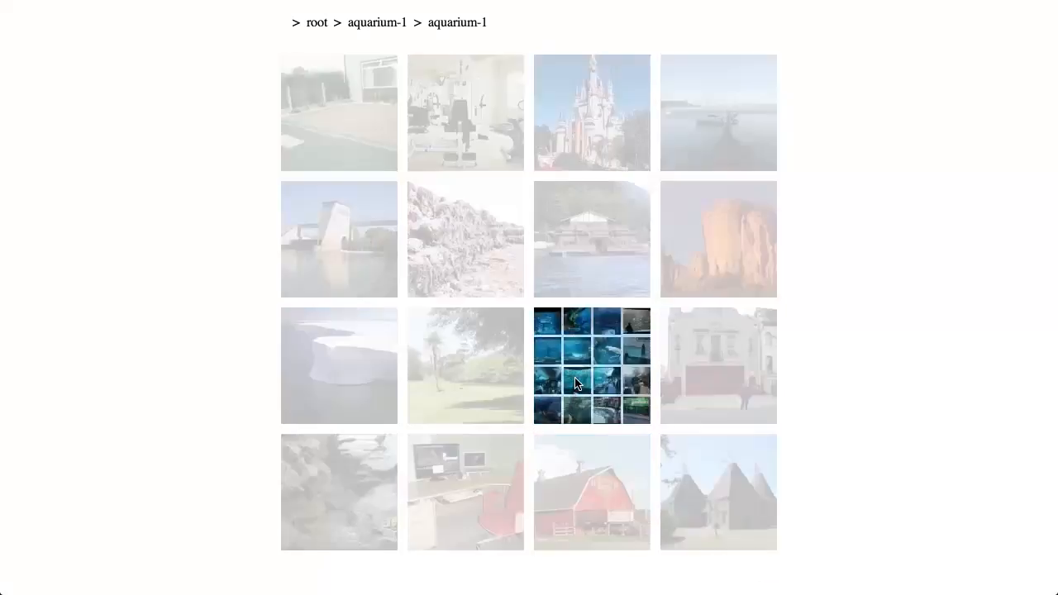
Drill down from aquarium-1 into the iceberg-1 group of iceberg and cave images
click(592, 365)
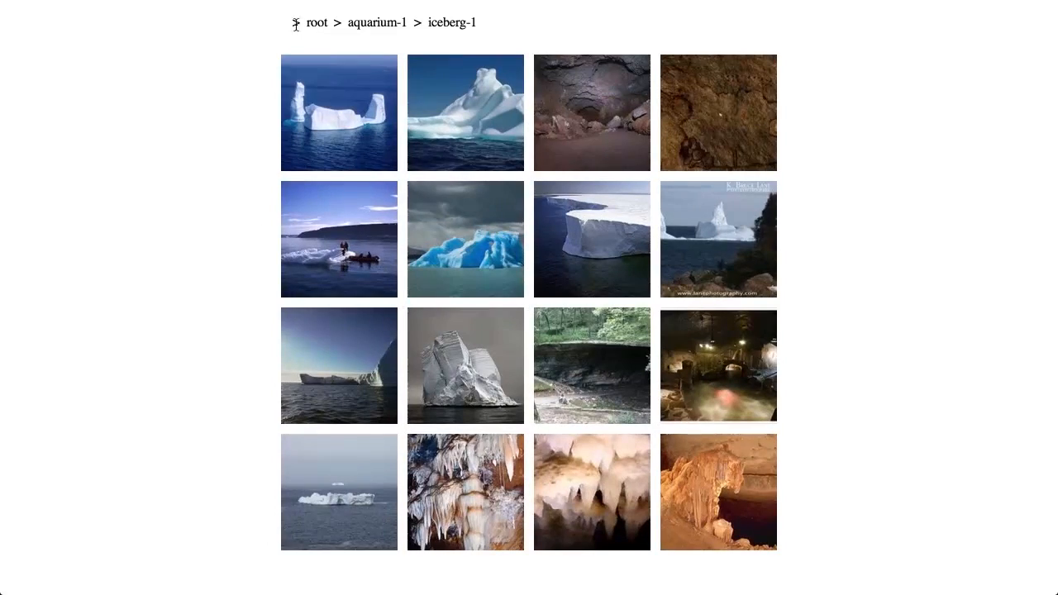